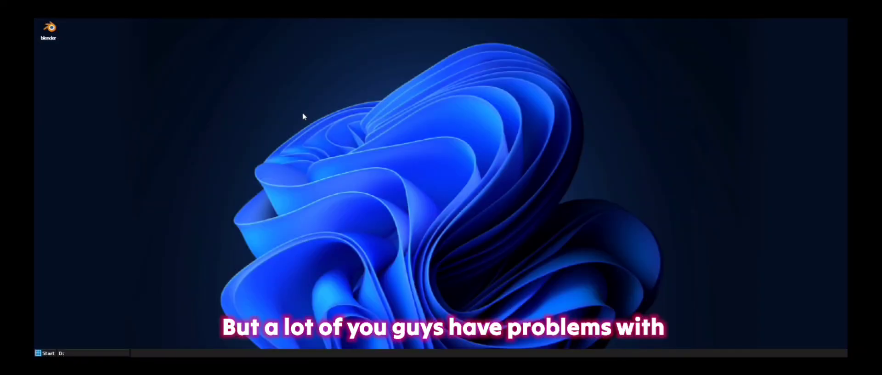
Launch Blender from the Winlator desktop and dismiss the unsupported graphics card error.
double_click(48, 29)
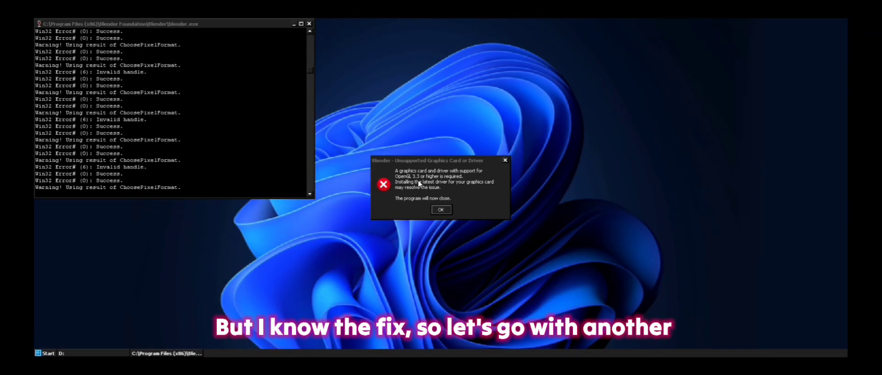
left_click(441, 209)
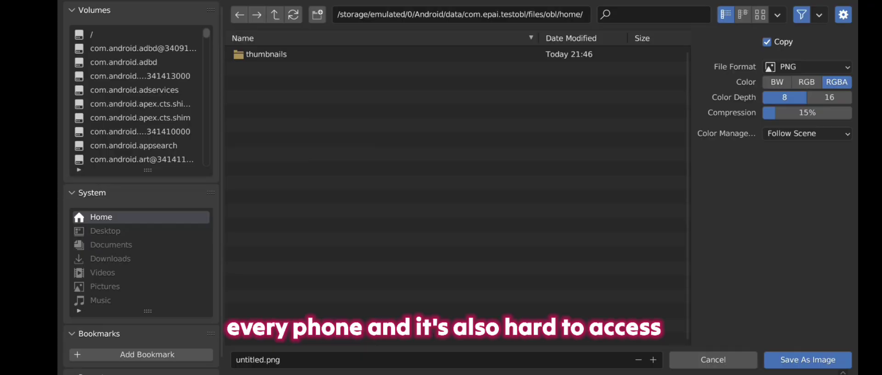
Bring up Blender's Save As Image file browser at the app's home storage folder.
left_click(712, 359)
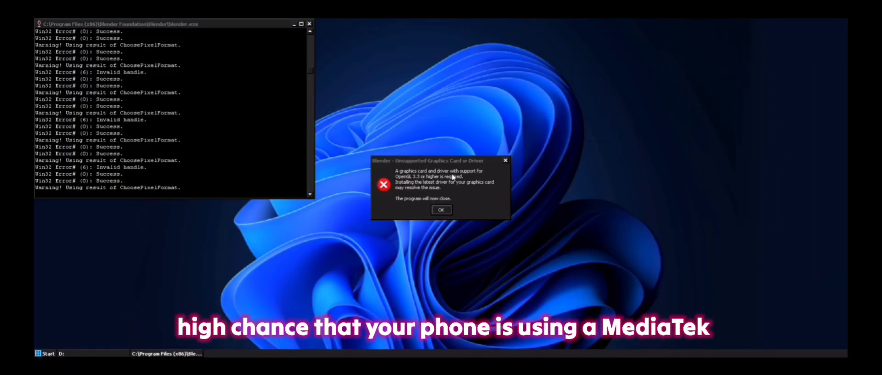
left_click(442, 209)
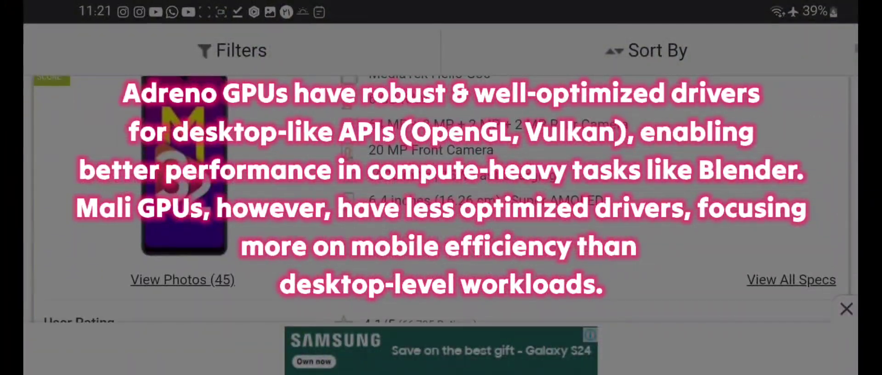
scroll("down", 3)
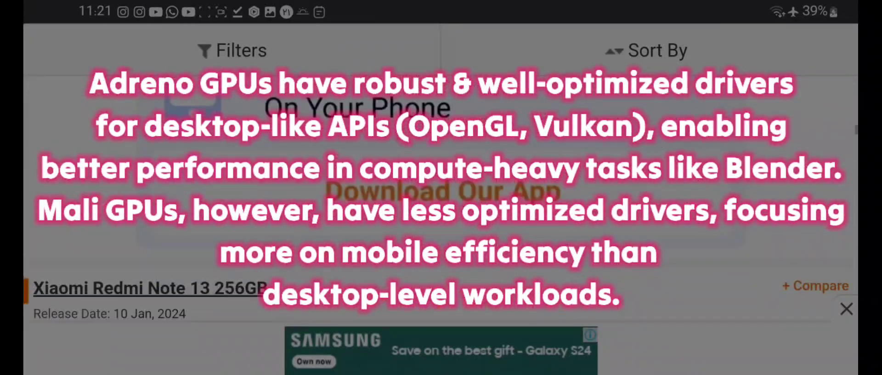
scroll("down", 3)
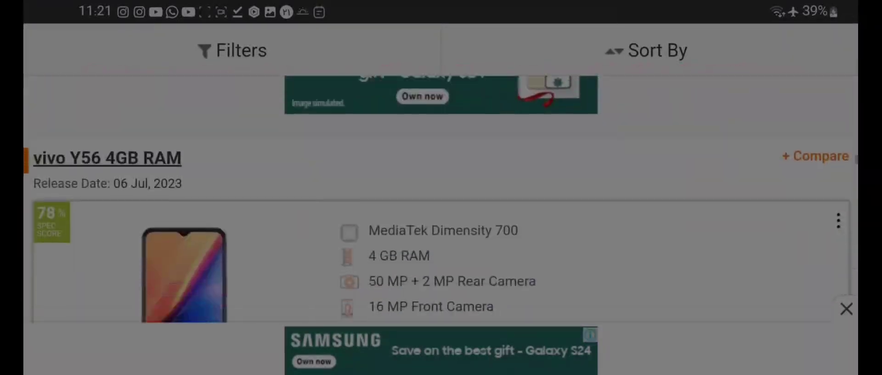
scroll("down", 3)
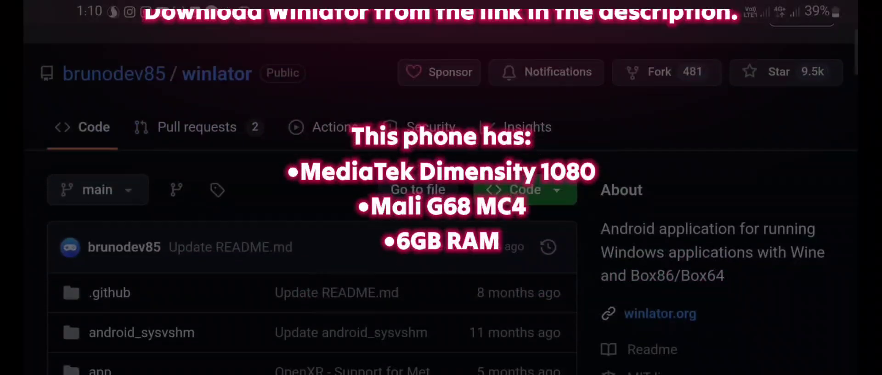
Follow the Winlator README's Releases link to the v8.0 (Revision 1) release page.
scroll("down", 3)
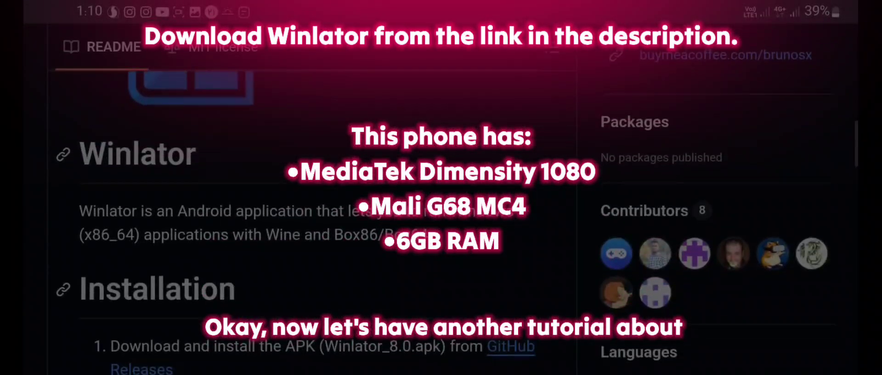
scroll("down", 3)
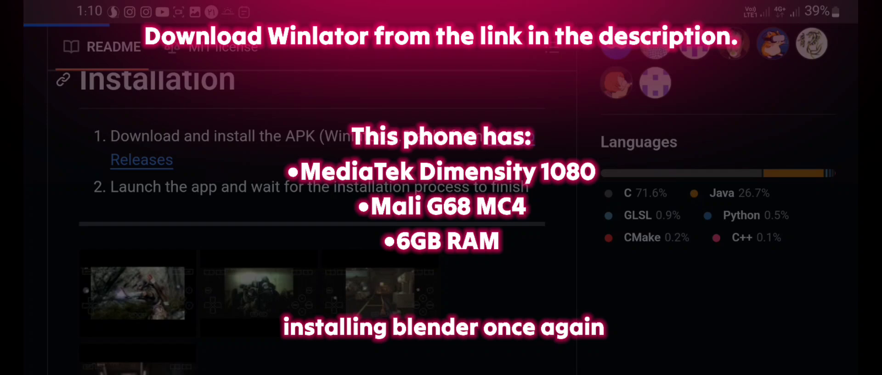
left_click(141, 159)
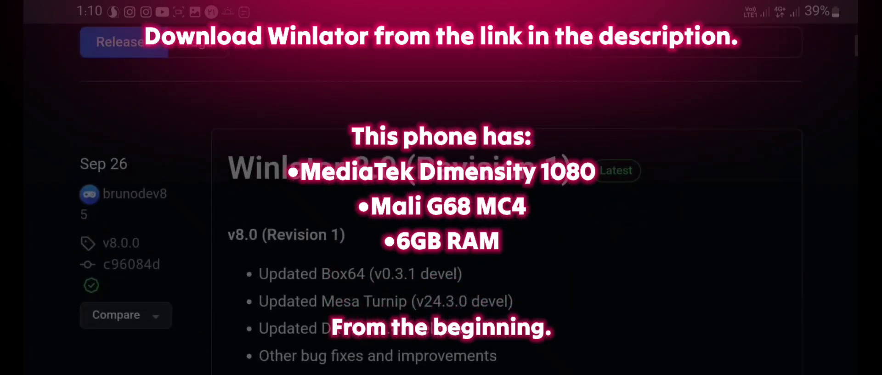
scroll("down", 3)
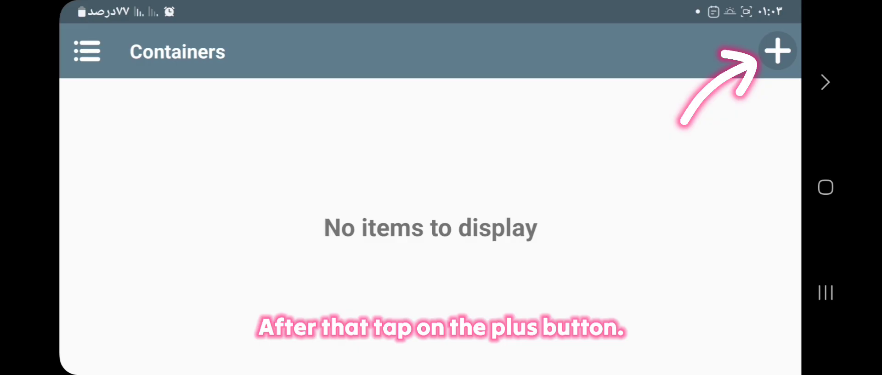
Start creating a new Winlator container named My Pc.
left_click(777, 50)
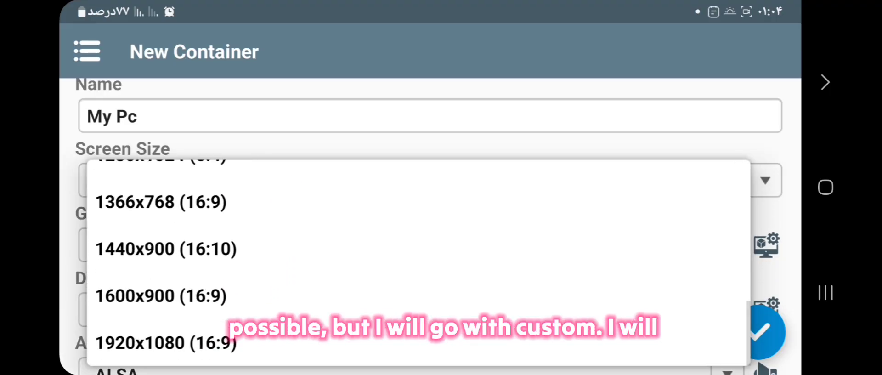
Give the container a custom 1920x800 screen size and choose its GPU name under Wine Configuration.
left_click(124, 181)
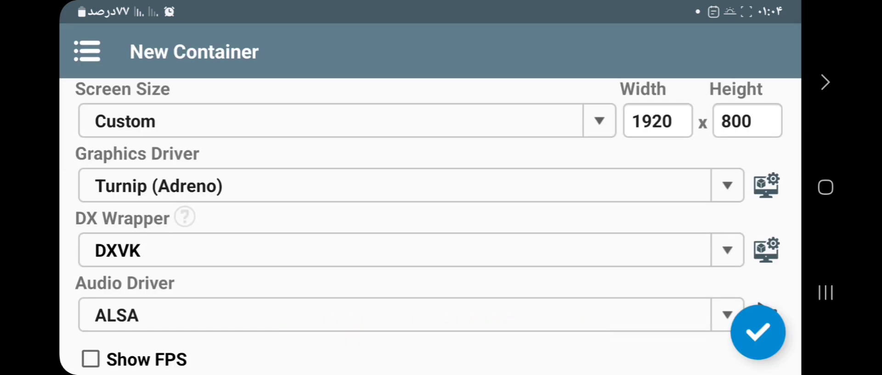
scroll("down", 3)
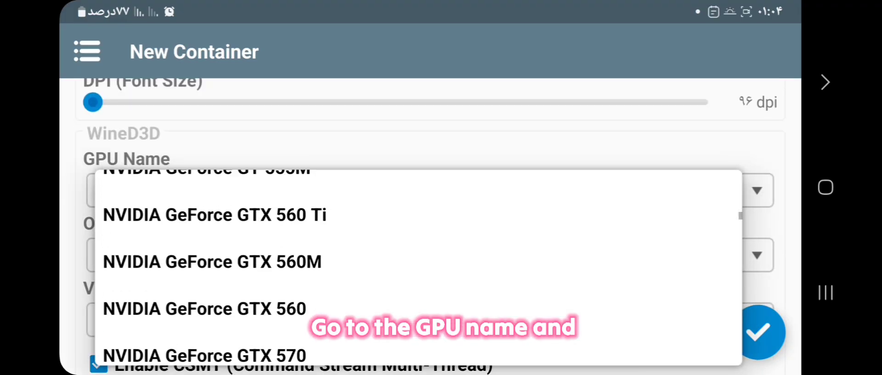
left_click(209, 191)
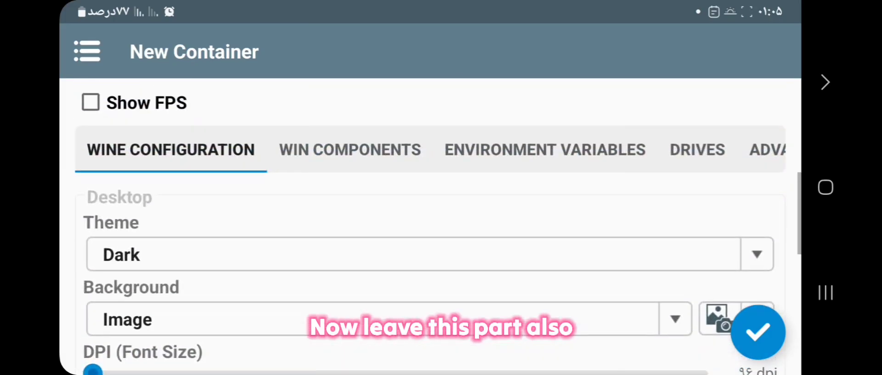
In Advanced settings set Box64 preset Stability and Windows 11, then save the My Pc container.
left_click(731, 251)
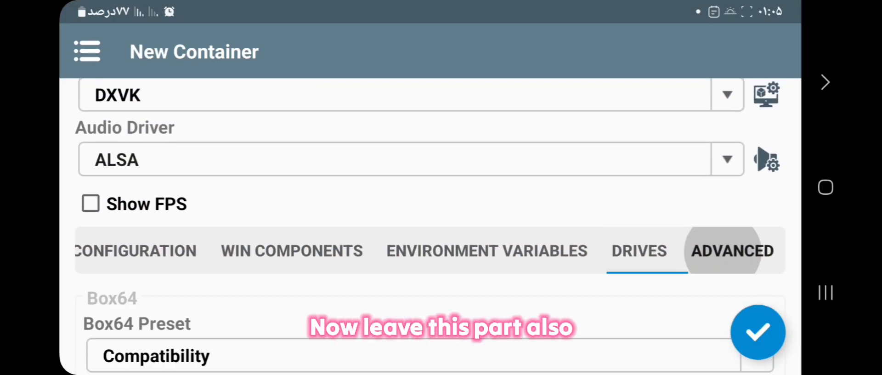
scroll("down", 3)
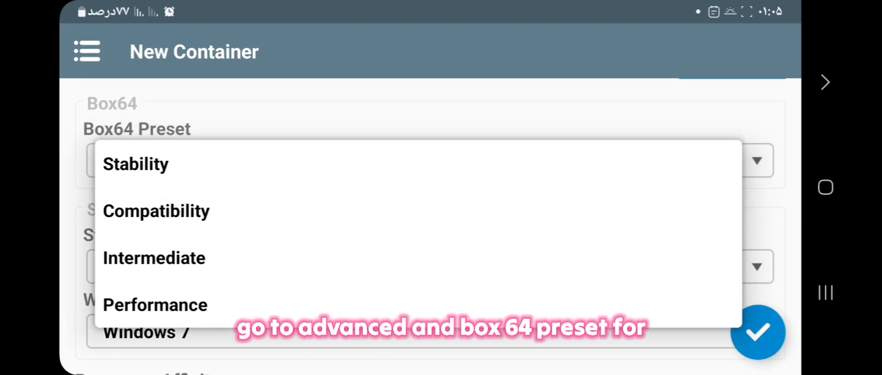
left_click(136, 163)
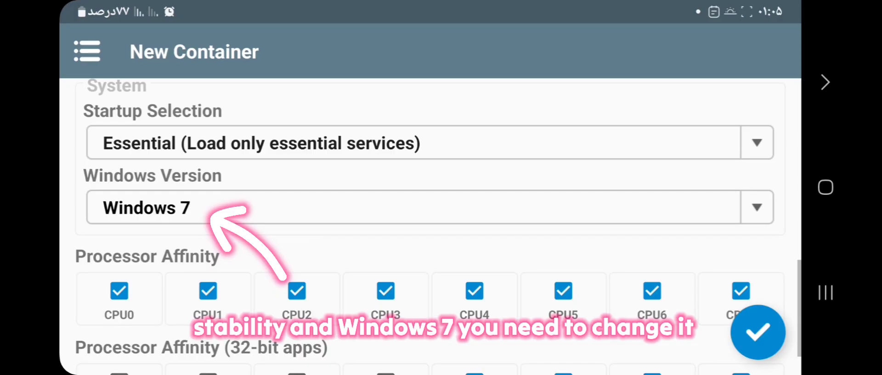
left_click(427, 207)
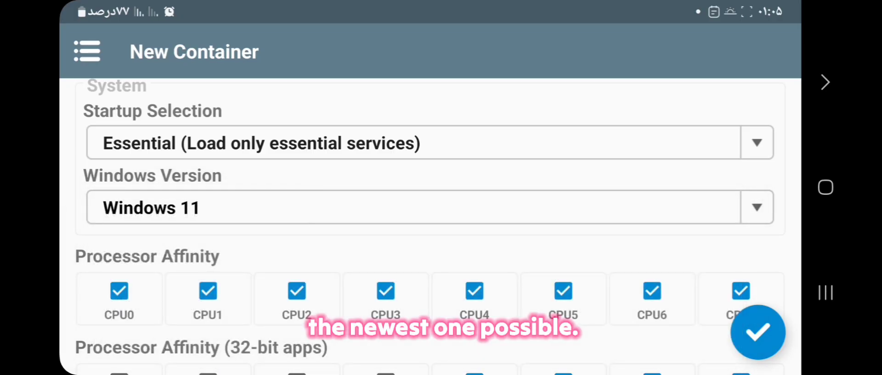
left_click(756, 331)
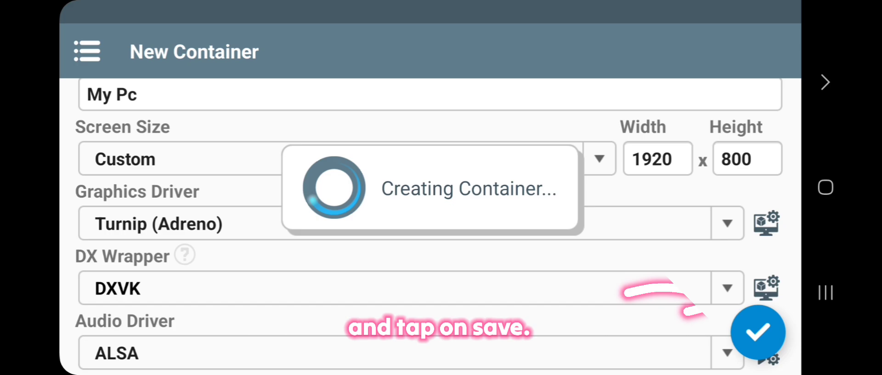
left_click(758, 331)
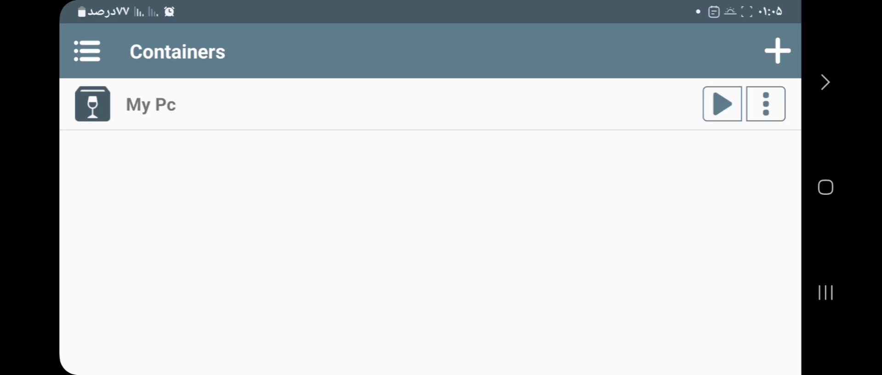
Search Google for blender to reach blender.org's download page.
left_click(722, 103)
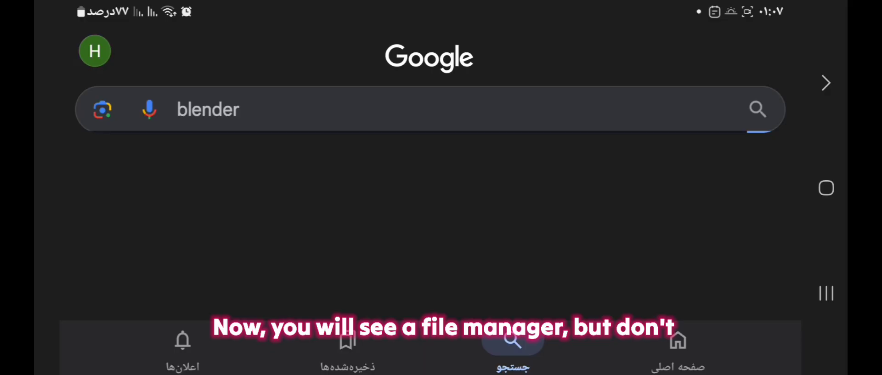
left_click(757, 110)
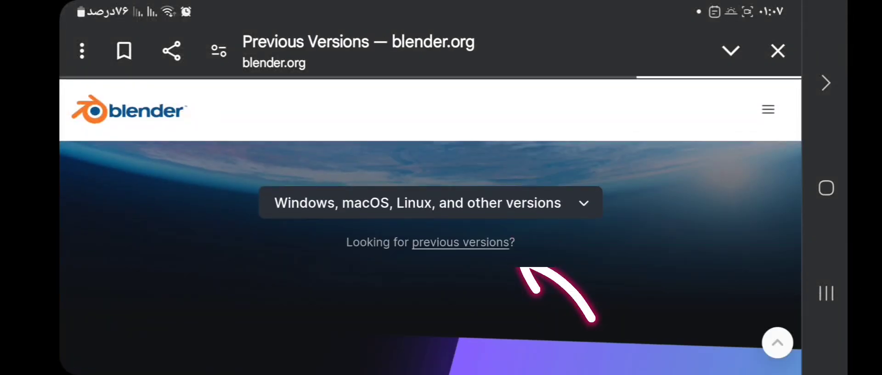
Browse the download.blender.org release index down to the Blender2.80 folder.
left_click(459, 242)
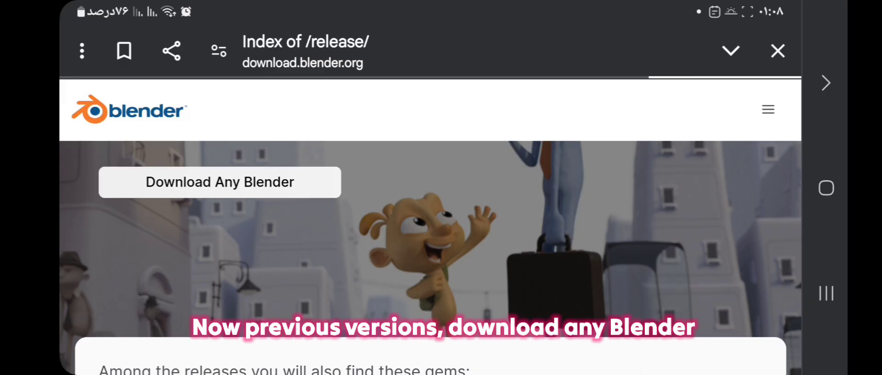
scroll("down", 3)
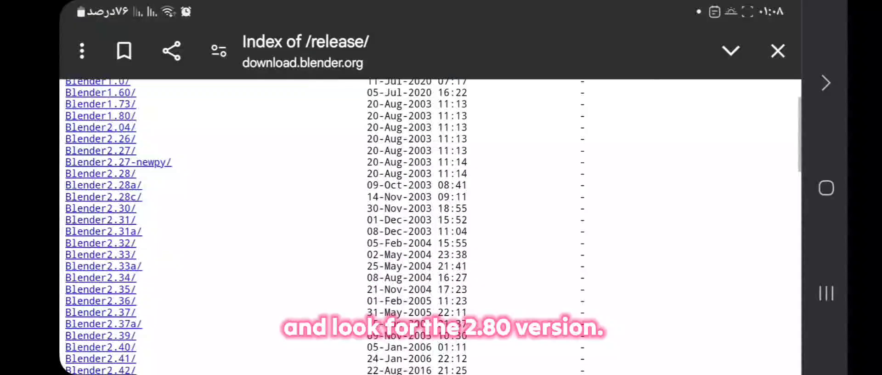
scroll("down", 3)
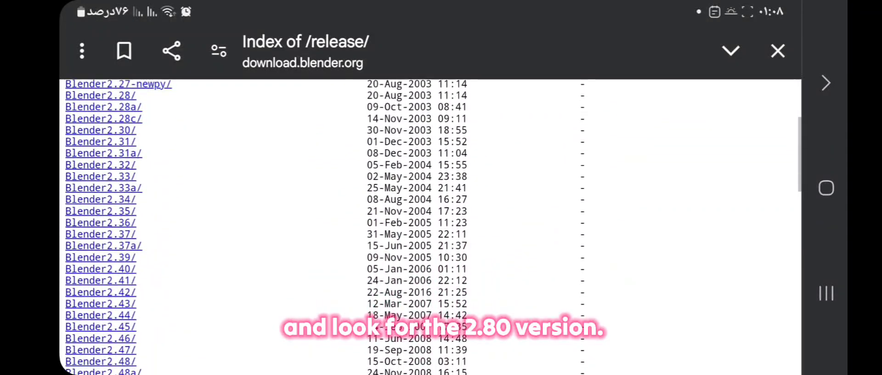
scroll("down", 3)
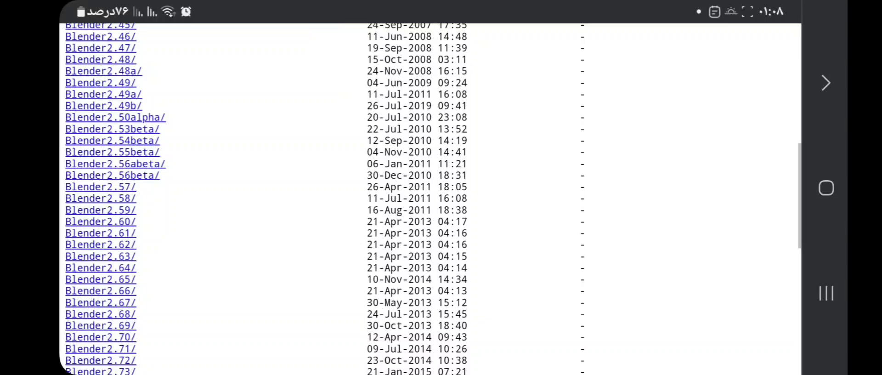
scroll("down", 3)
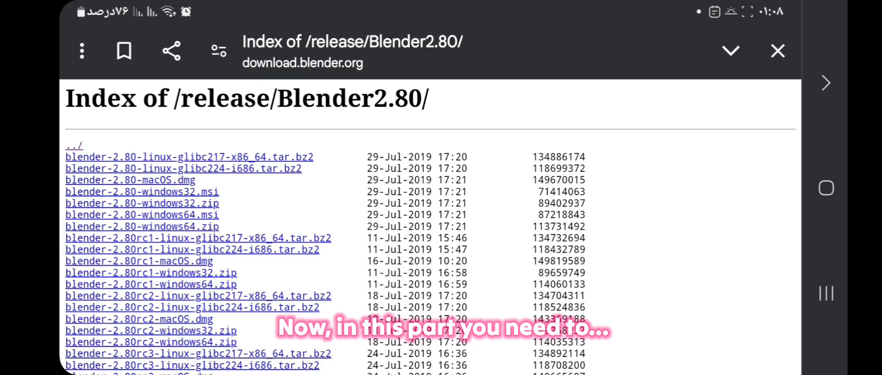
Download blender-2.80-windows32.msi from the Blender2.80 index.
scroll("down", 3)
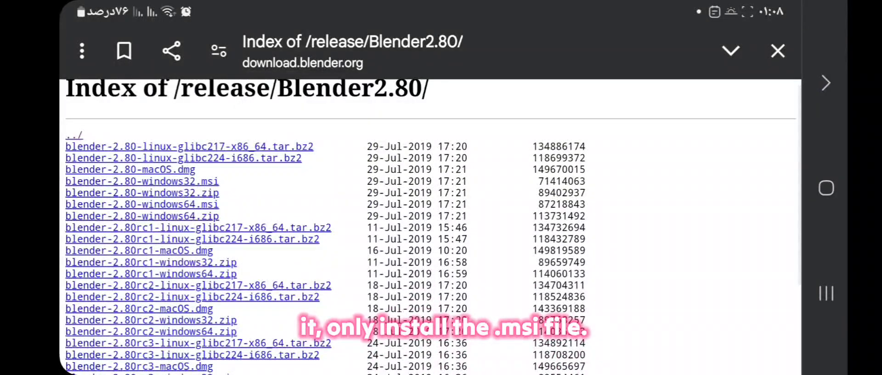
left_click(143, 181)
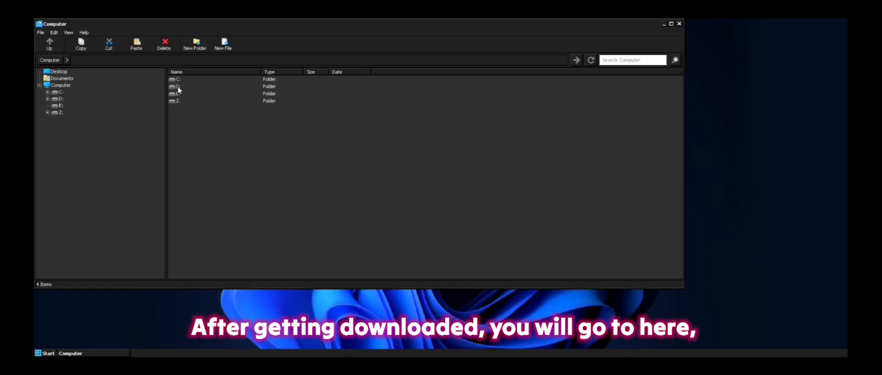
On drive D: in Winlator's file manager, launch blender-2.80-windows32.msi to start the setup wizard.
double_click(177, 86)
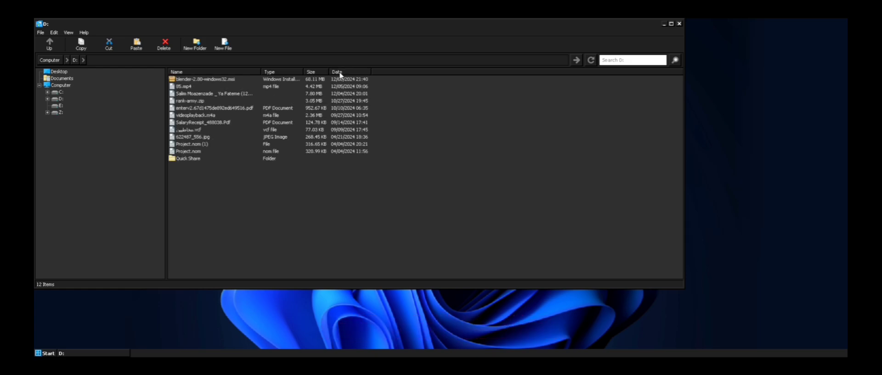
left_click(204, 79)
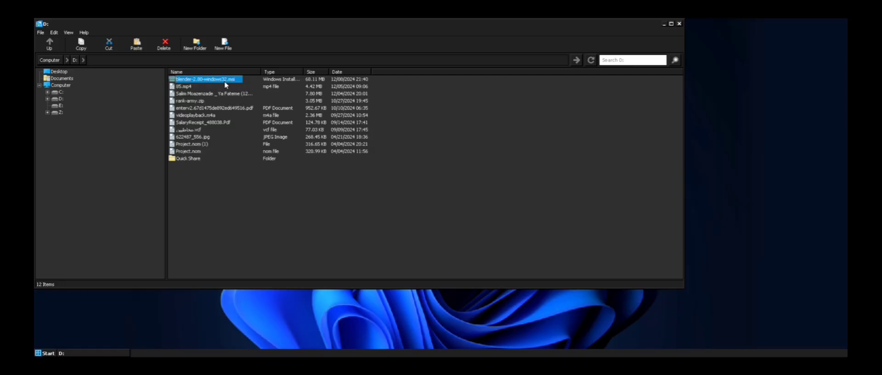
double_click(206, 79)
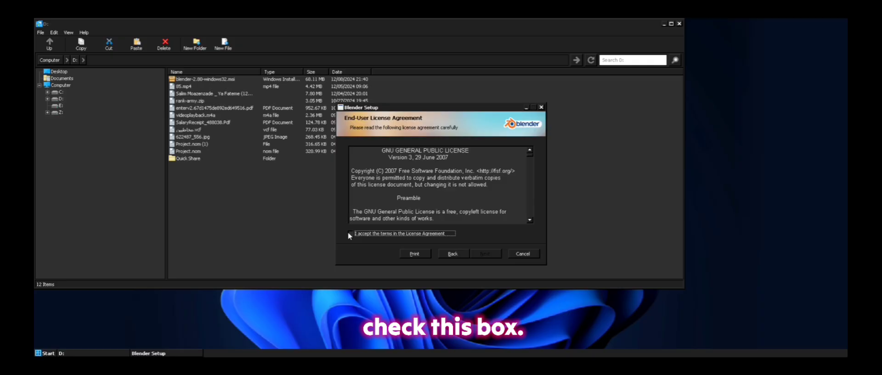
Accept the license, keep default features, install Blender 2.80 and finish the wizard.
left_click(485, 253)
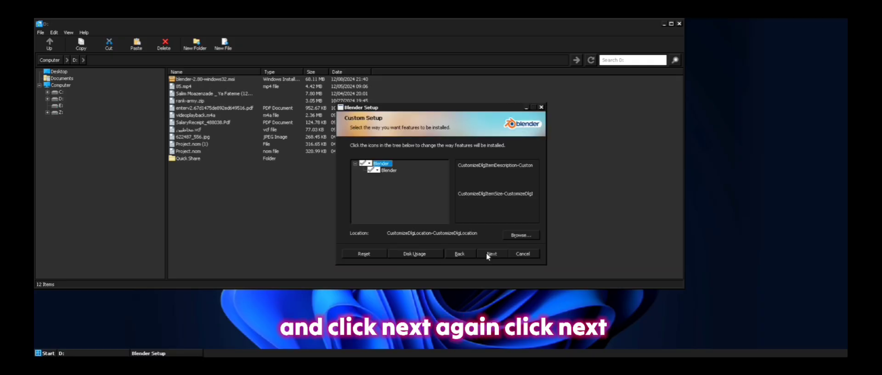
left_click(493, 254)
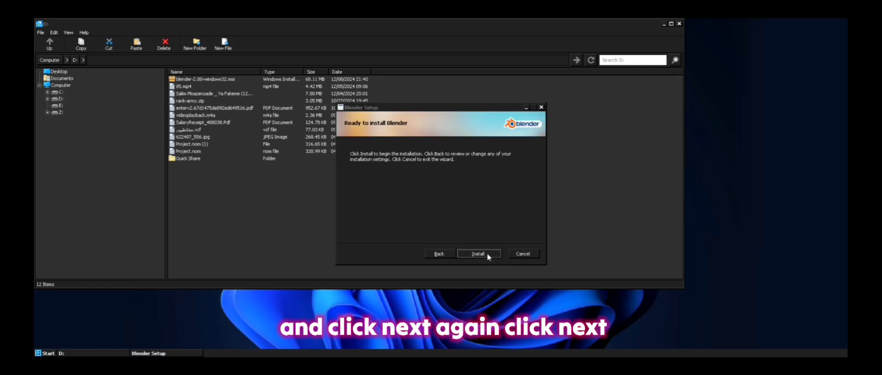
left_click(480, 254)
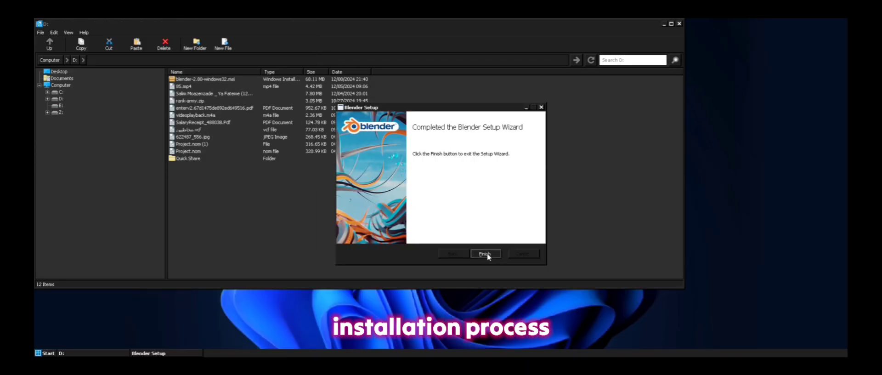
left_click(485, 253)
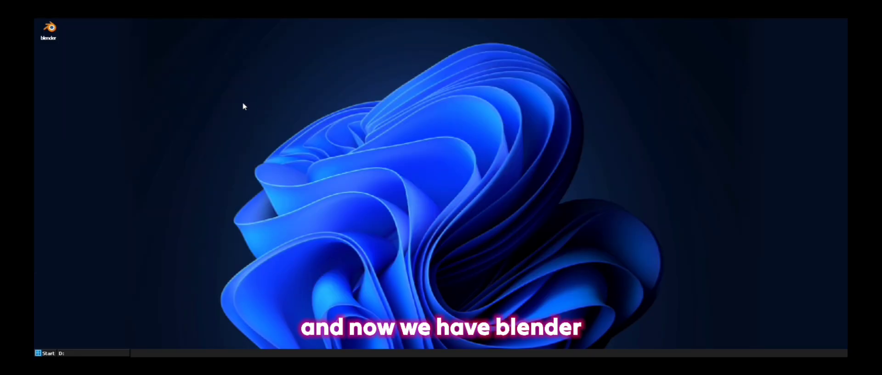
mouse_move(80, 36)
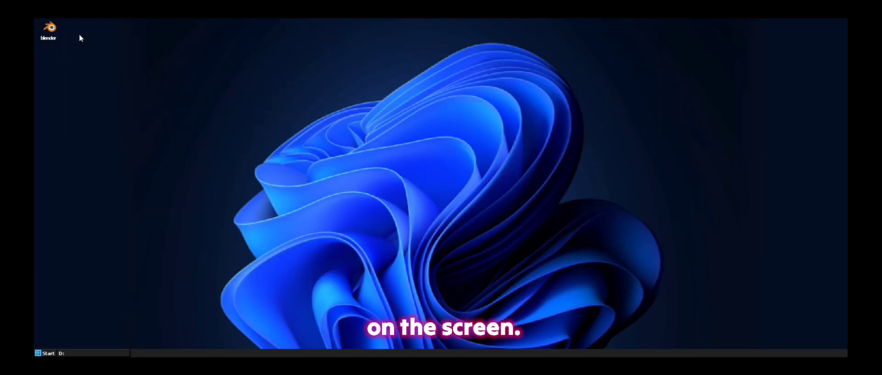
Launch Blender 2.80 from the desktop and dismiss the Unsupported Graphics Card error.
double_click(48, 29)
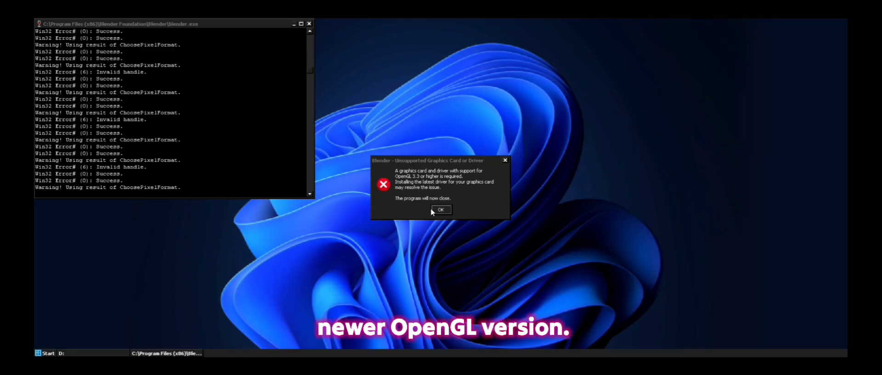
left_click(442, 209)
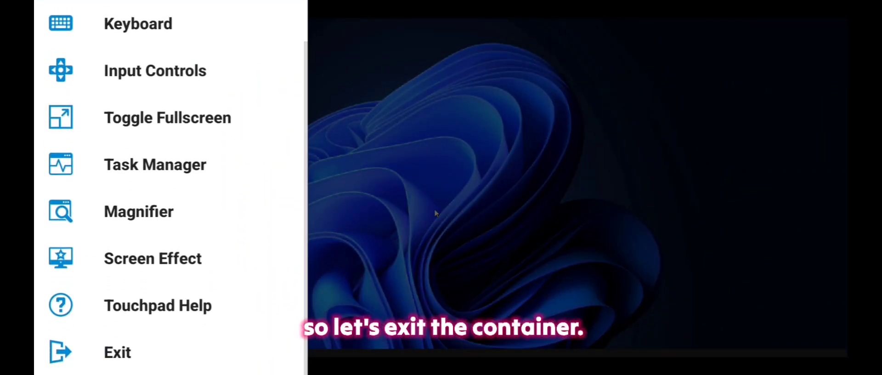
Exit the container and switch the My Pc container's graphics driver to VirGL.
left_click(117, 351)
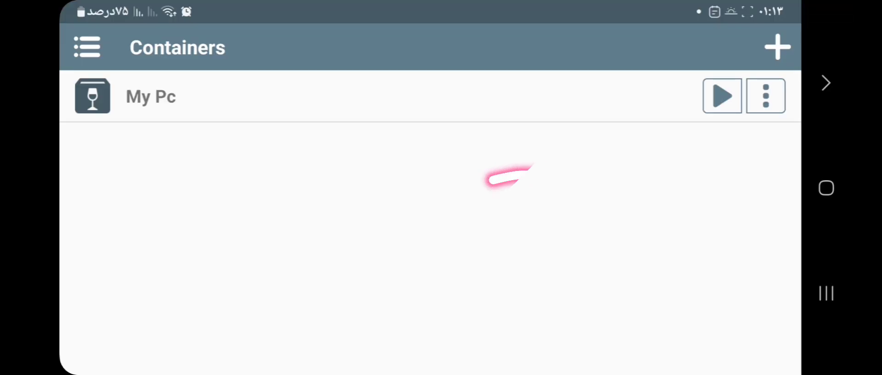
left_click(765, 96)
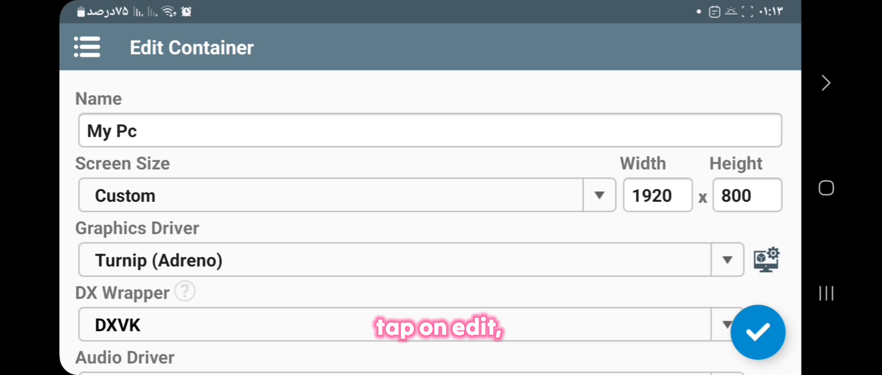
scroll("down", 3)
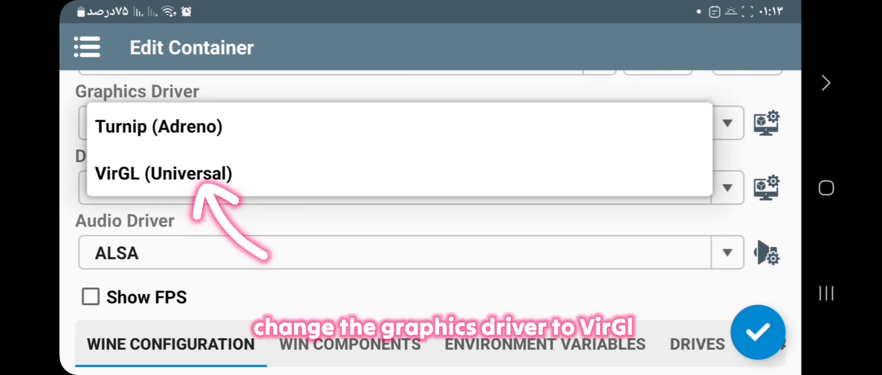
left_click(163, 174)
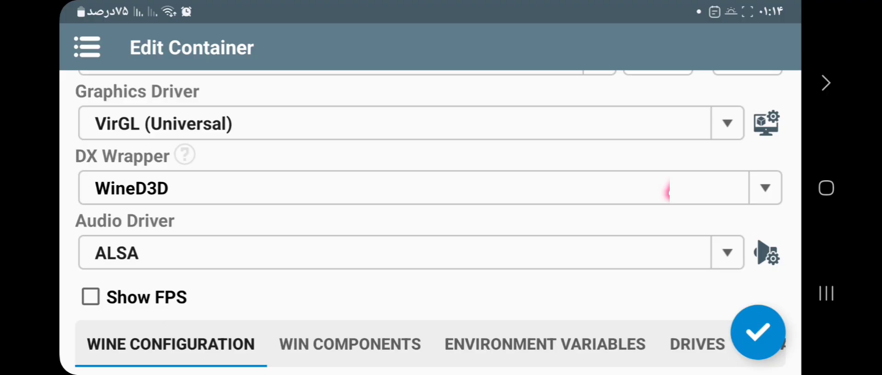
left_click(766, 123)
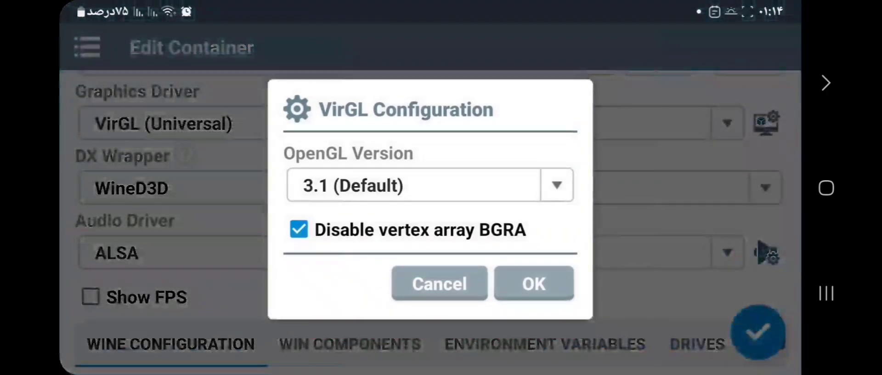
Set the VirGL OpenGL version to 4.0 and confirm.
left_click(427, 186)
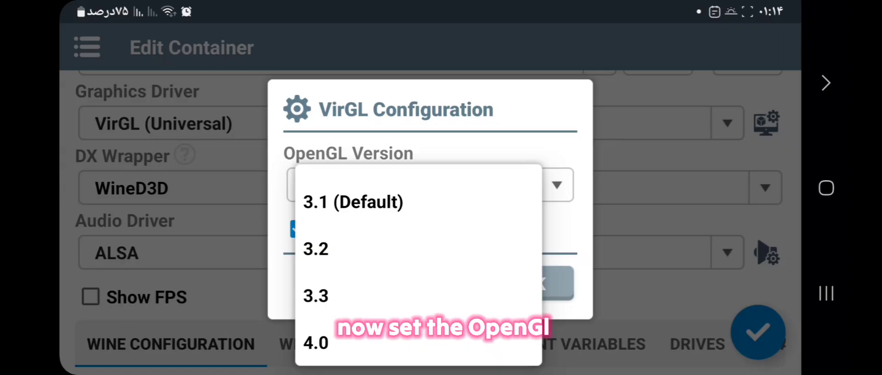
left_click(315, 341)
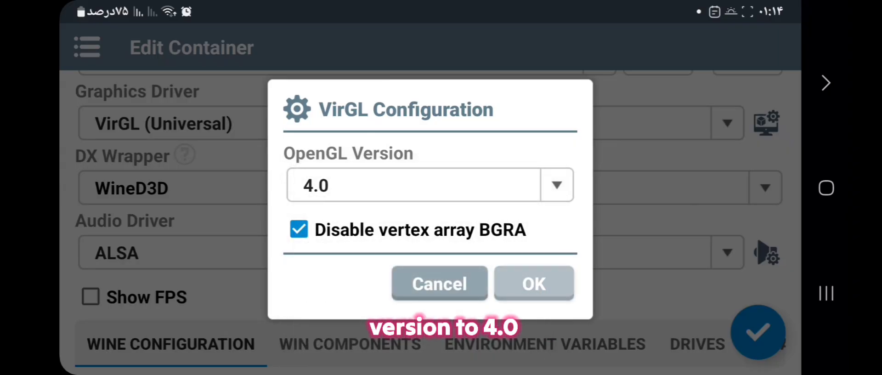
left_click(533, 283)
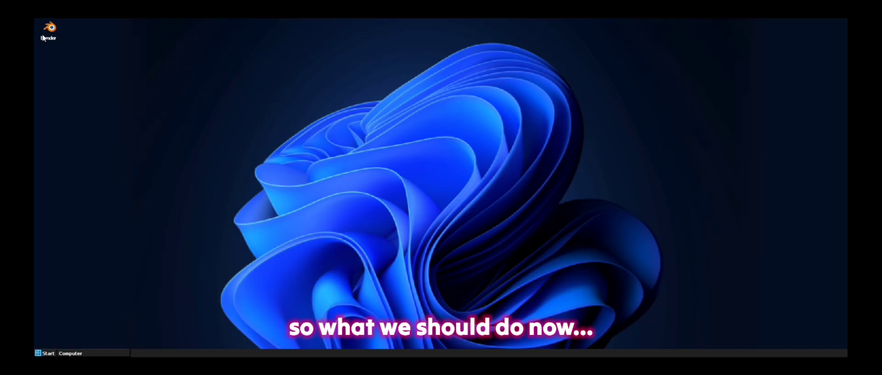
Remove Blender 2.80.0 via Add/Remove Programs and dismiss the wait notice.
left_click(46, 353)
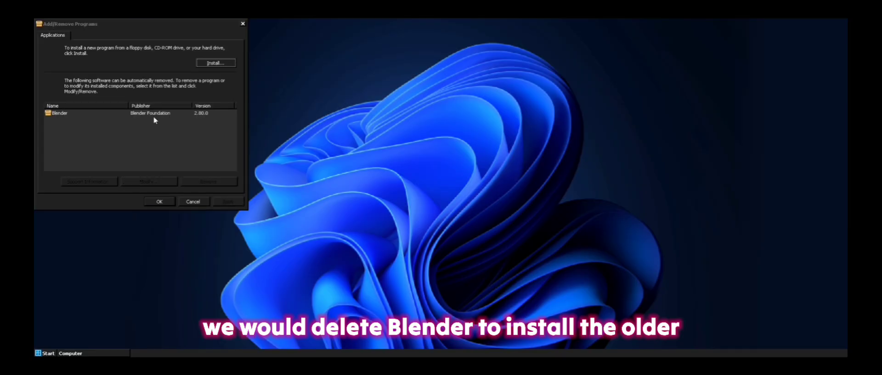
left_click(59, 113)
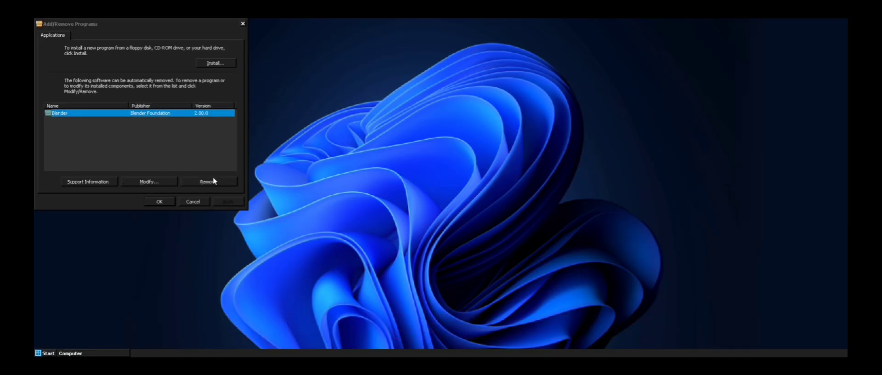
left_click(208, 181)
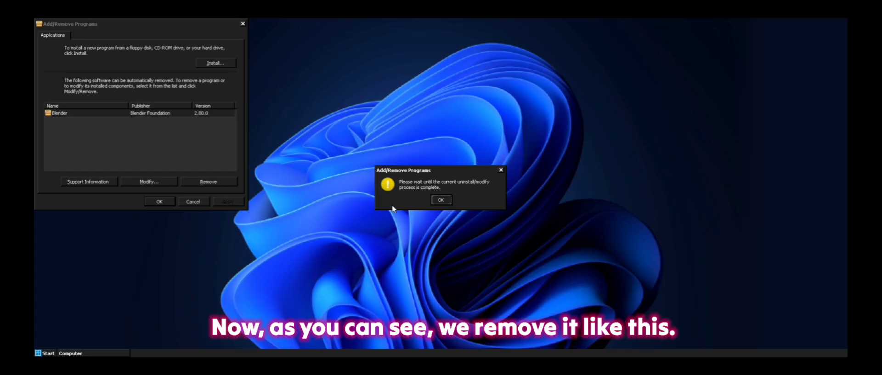
left_click(441, 199)
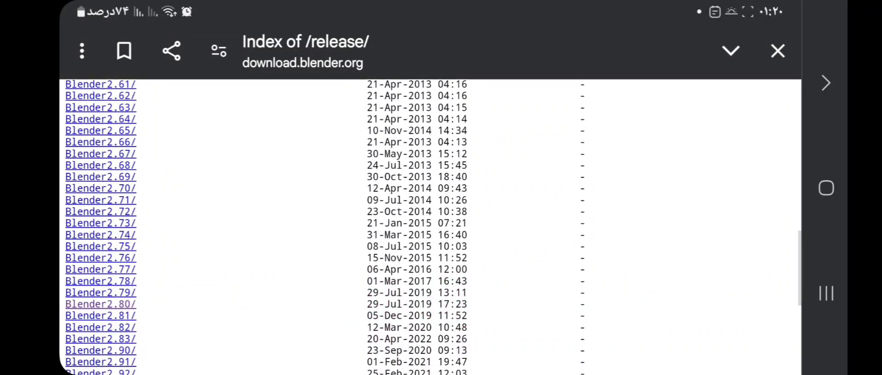
Open the Blender2.70/ release folder on download.blender.org.
left_click(100, 188)
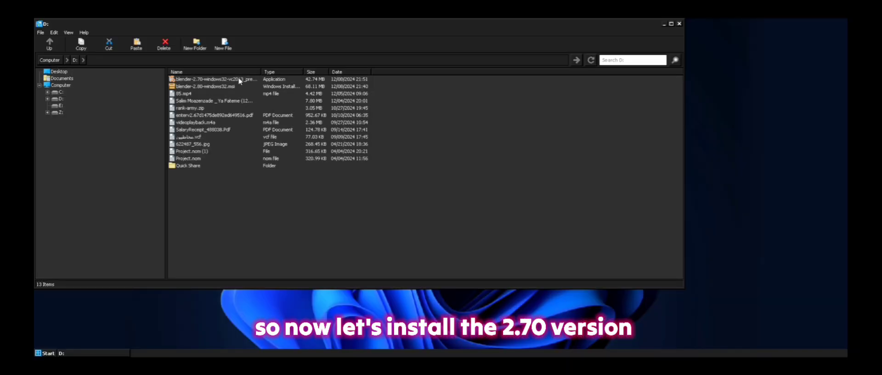
Run the blender-2.70 windows32 installer from D:, complete setup and launch Blender.
left_click(211, 79)
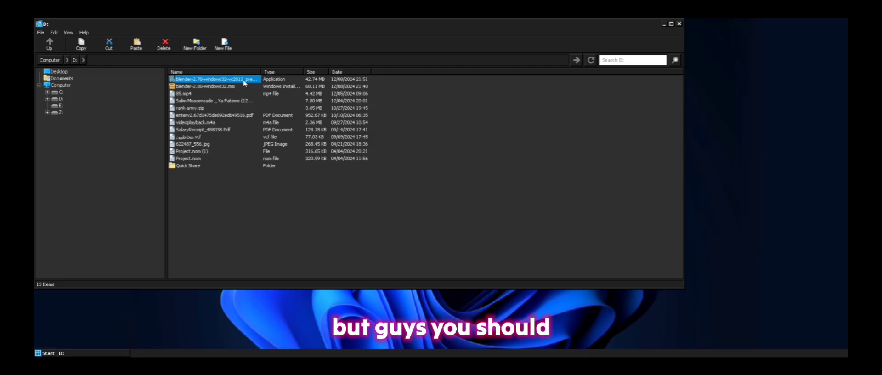
double_click(214, 79)
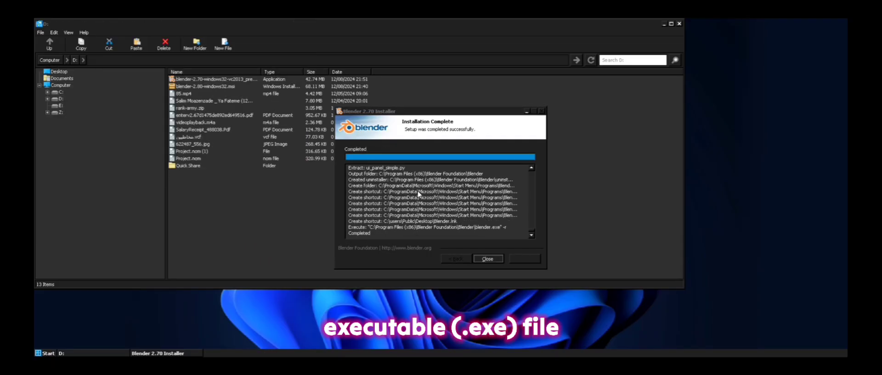
left_click(487, 258)
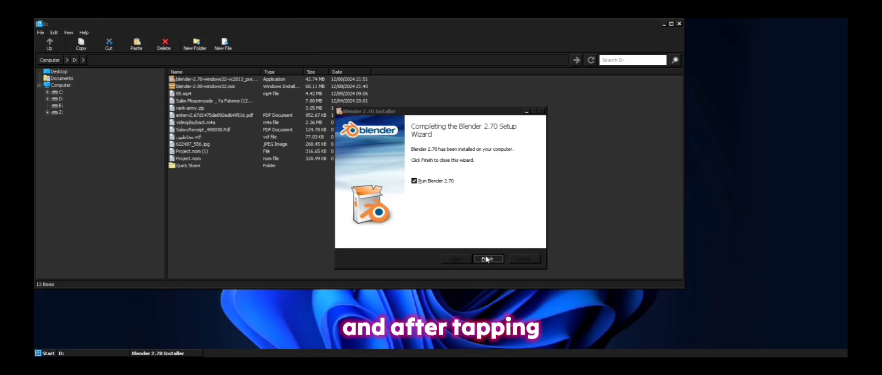
left_click(486, 259)
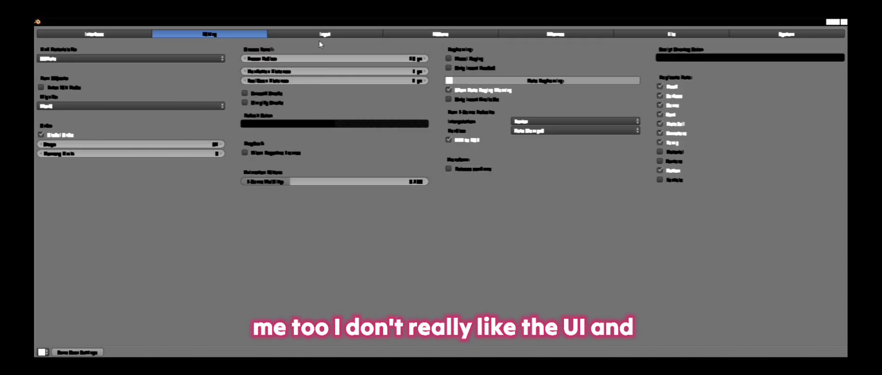
Visit the Input preferences, then return to the 3D View with the default cube.
left_click(323, 34)
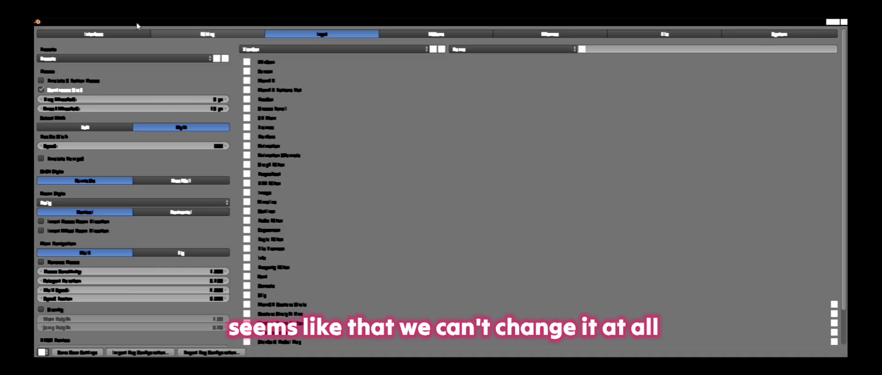
left_click(94, 34)
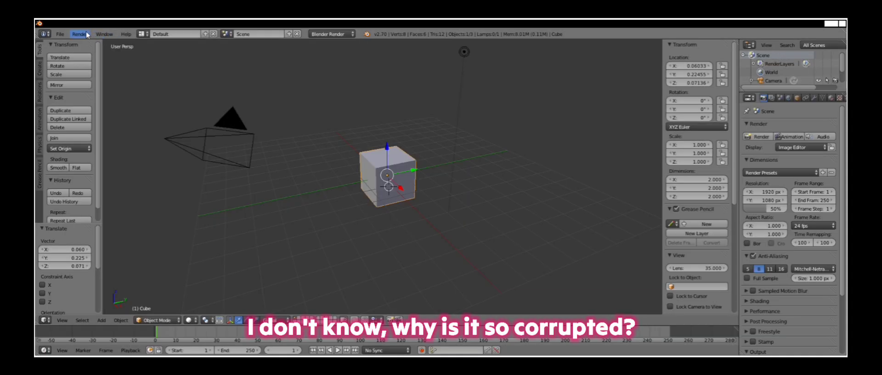
Render a still image of the default cube via Render Image (F12).
left_click(79, 34)
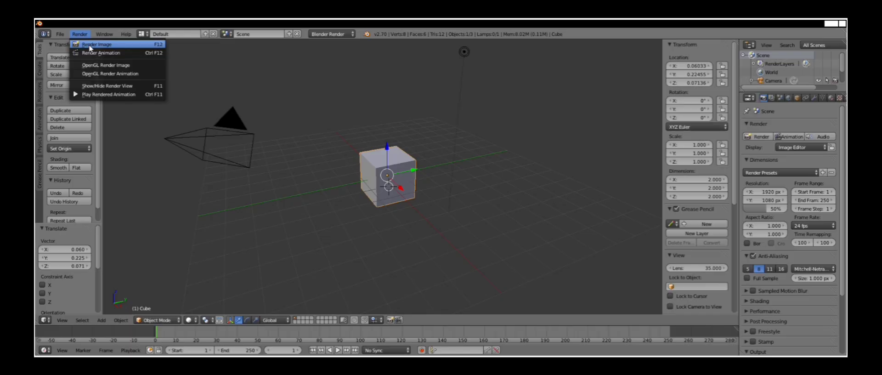
left_click(99, 44)
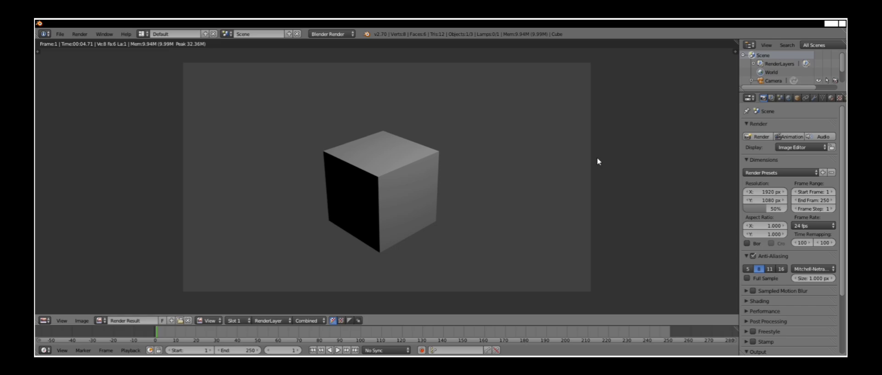
mouse_move(563, 270)
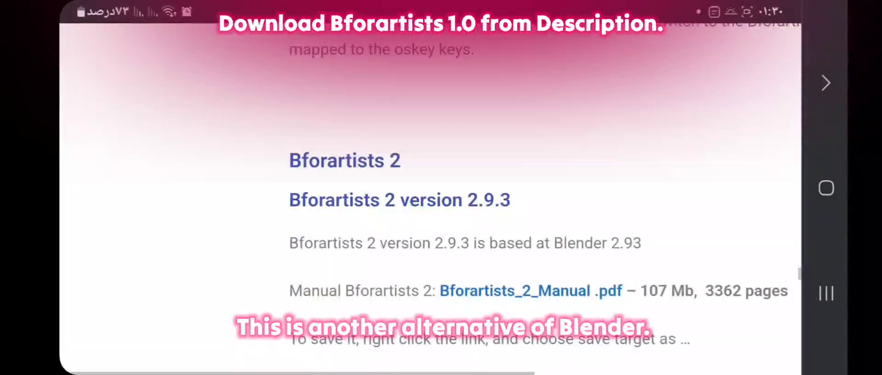
Scroll to the Bforartists 2 version 2.9.3 Windows download section.
scroll("down", 3)
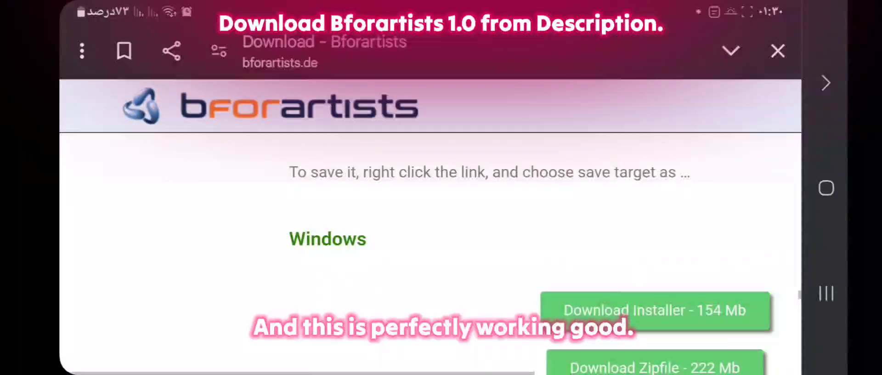
scroll("down", 3)
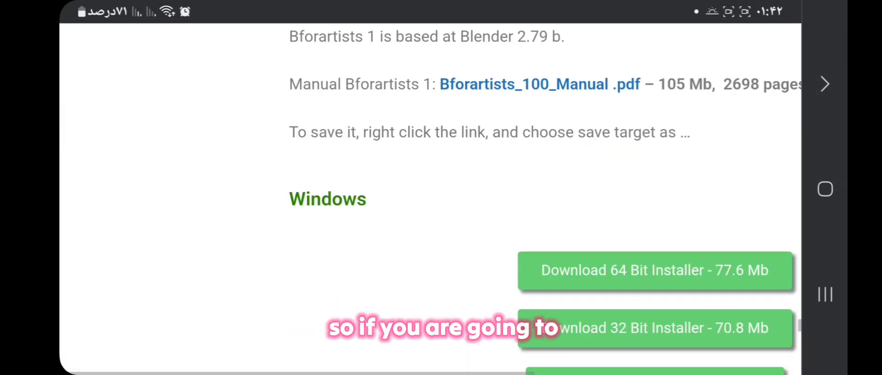
Scroll to the Bforartists 1 Windows 64 Bit and 32 Bit installer buttons.
scroll("down", 3)
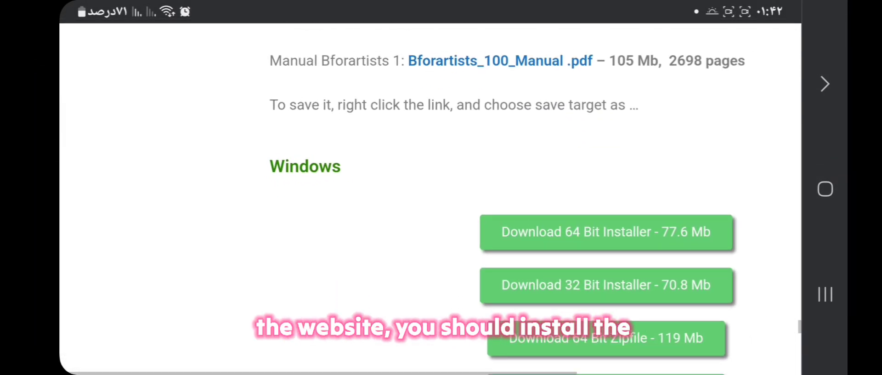
scroll("down", 3)
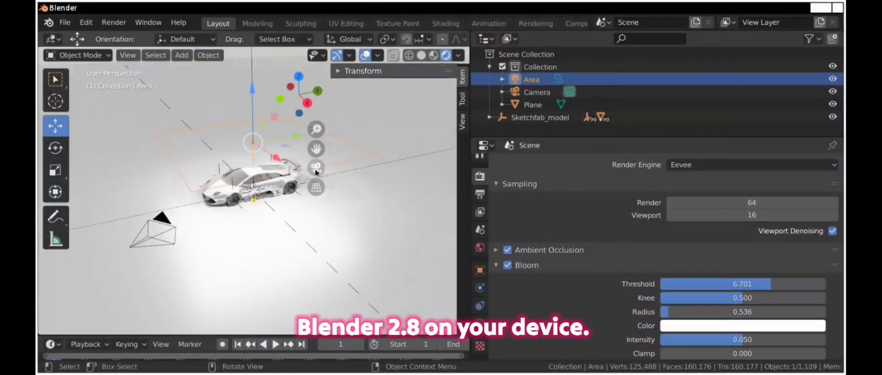
Render the detailed white sports car scene to the render result window with F12.
key("F12")
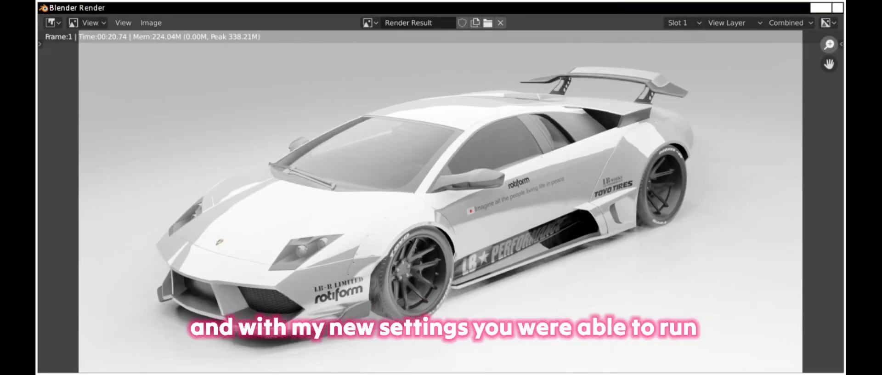